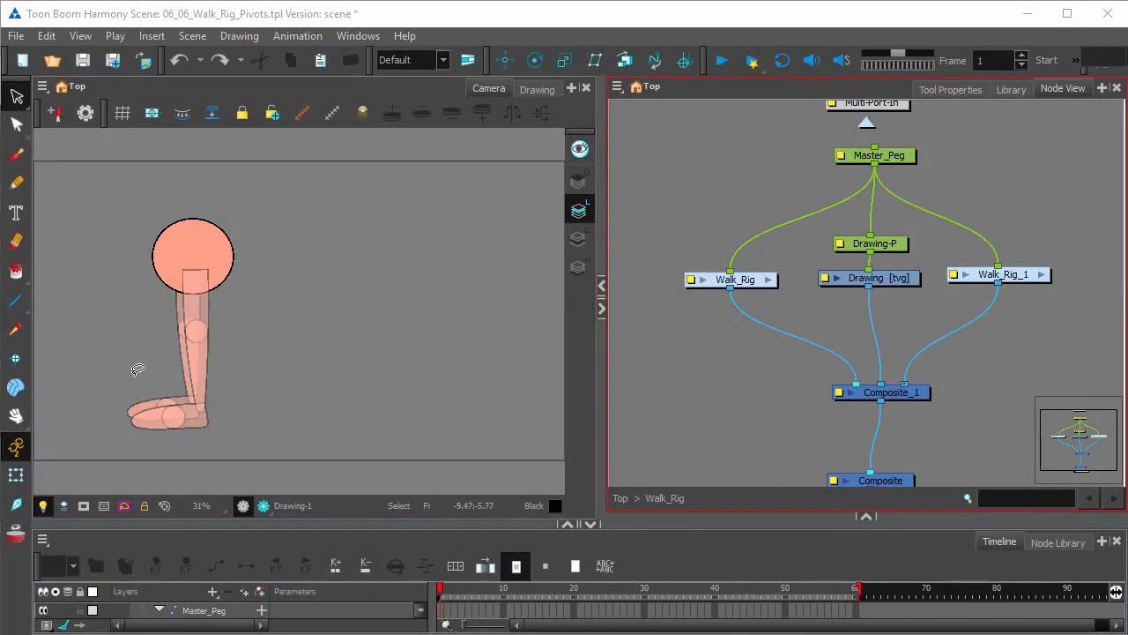
mouse_move(149, 404)
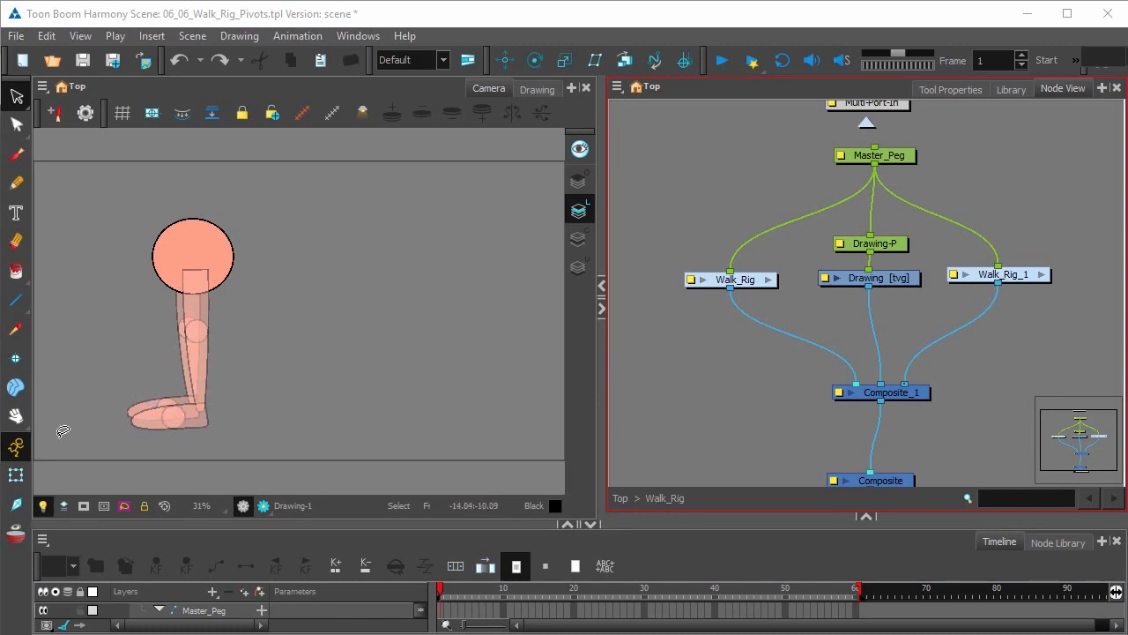
mouse_move(54, 403)
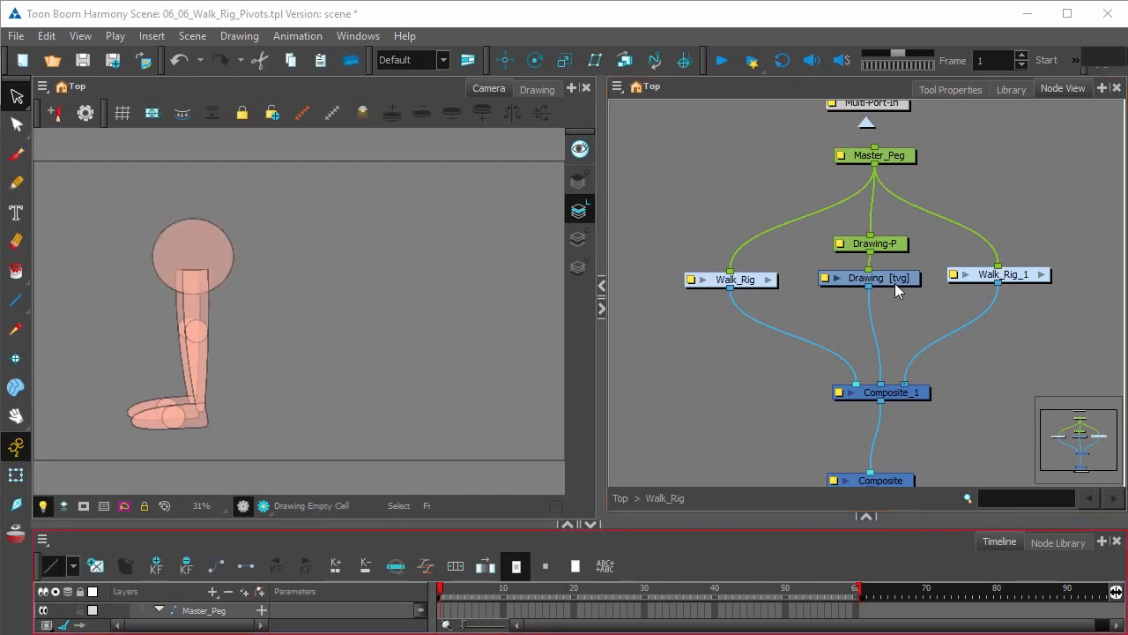
Step: Add a Drawing_1 vector layer from the Drawing node and select it for drawing
click(868, 278)
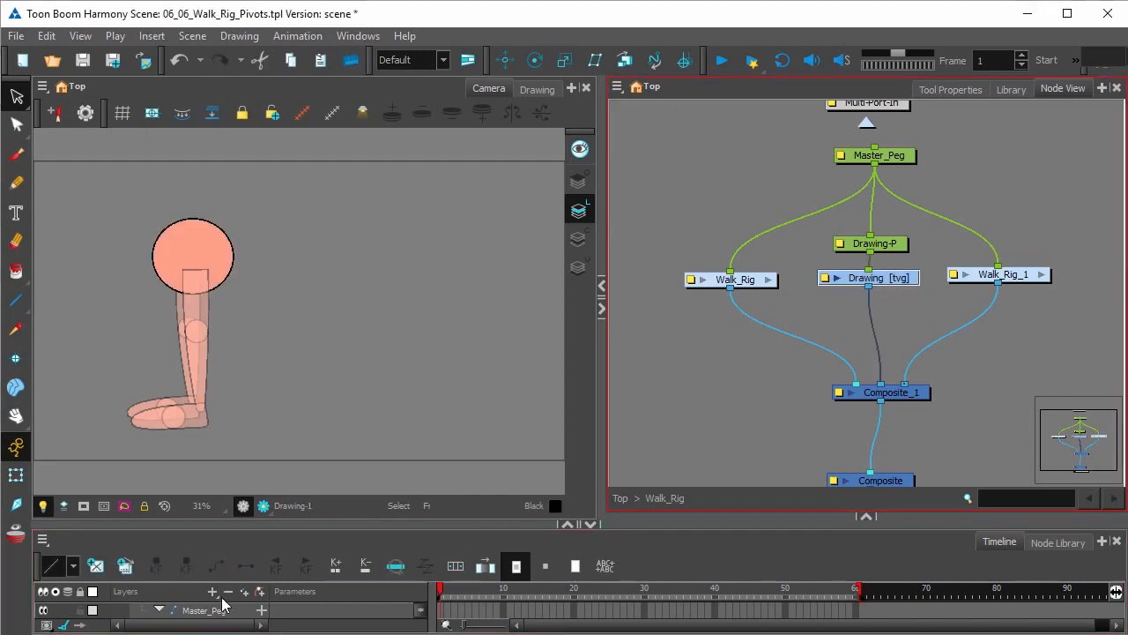
mouse_move(244, 593)
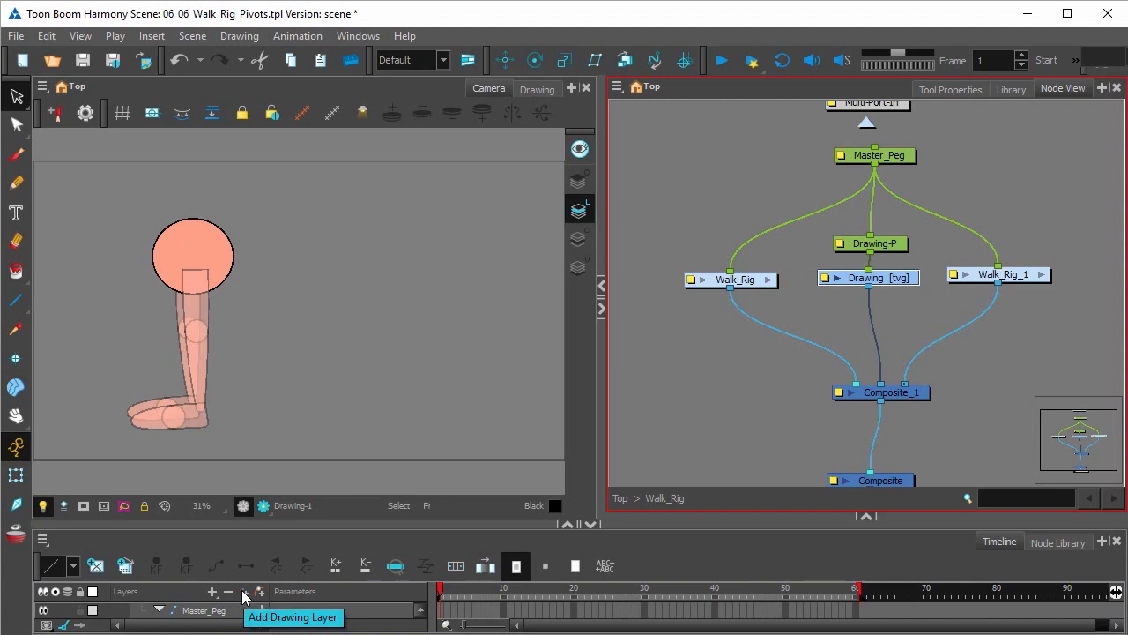
click(212, 591)
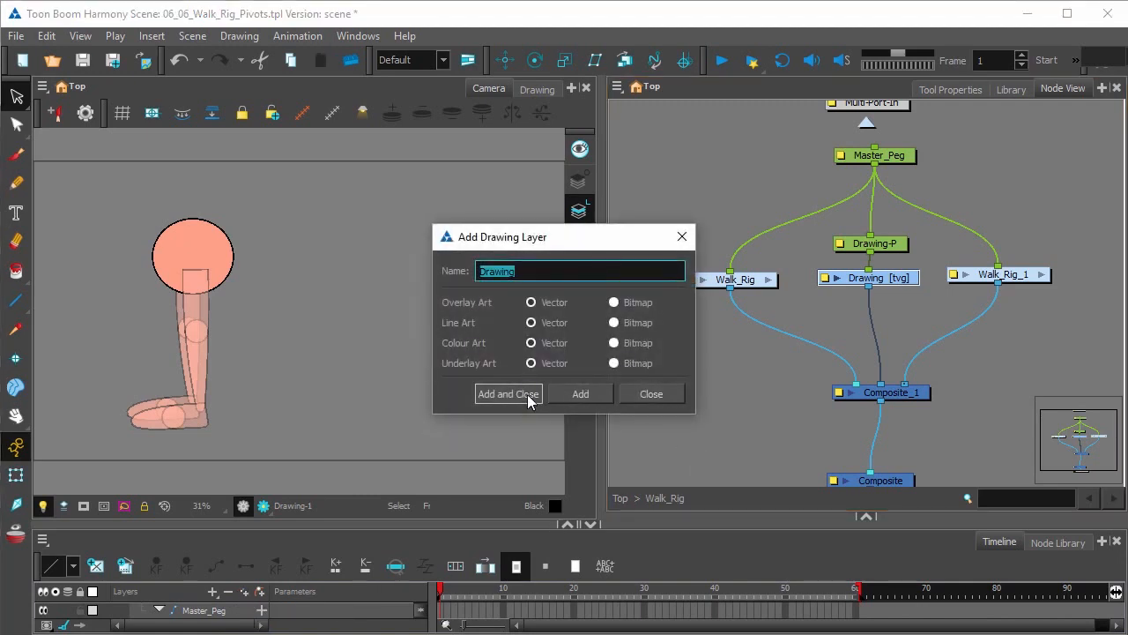
click(508, 393)
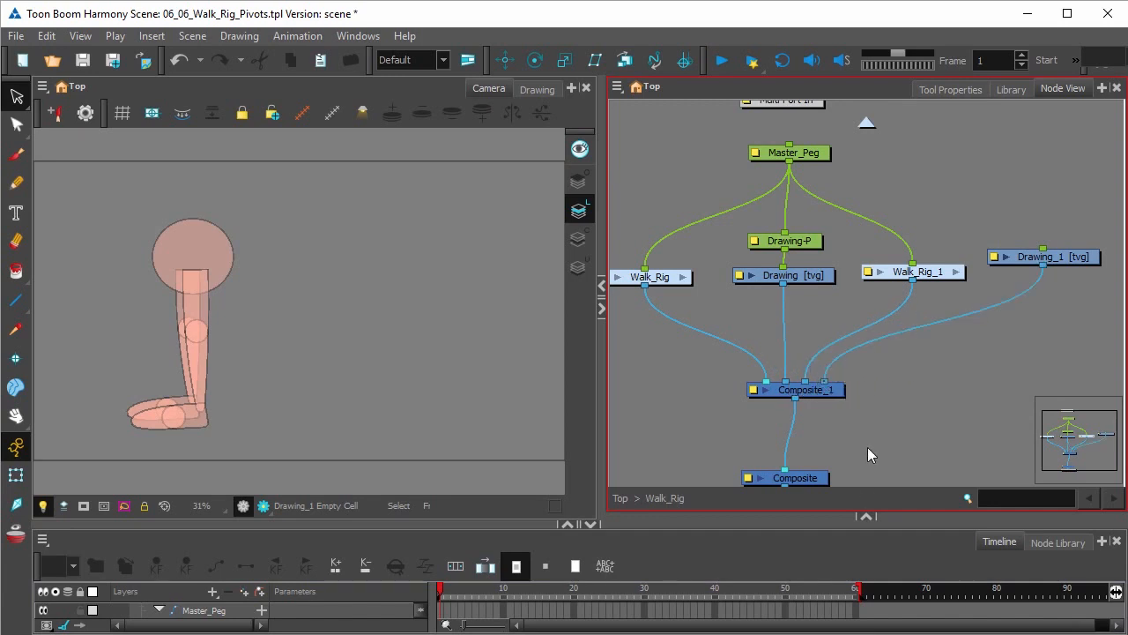
click(1042, 256)
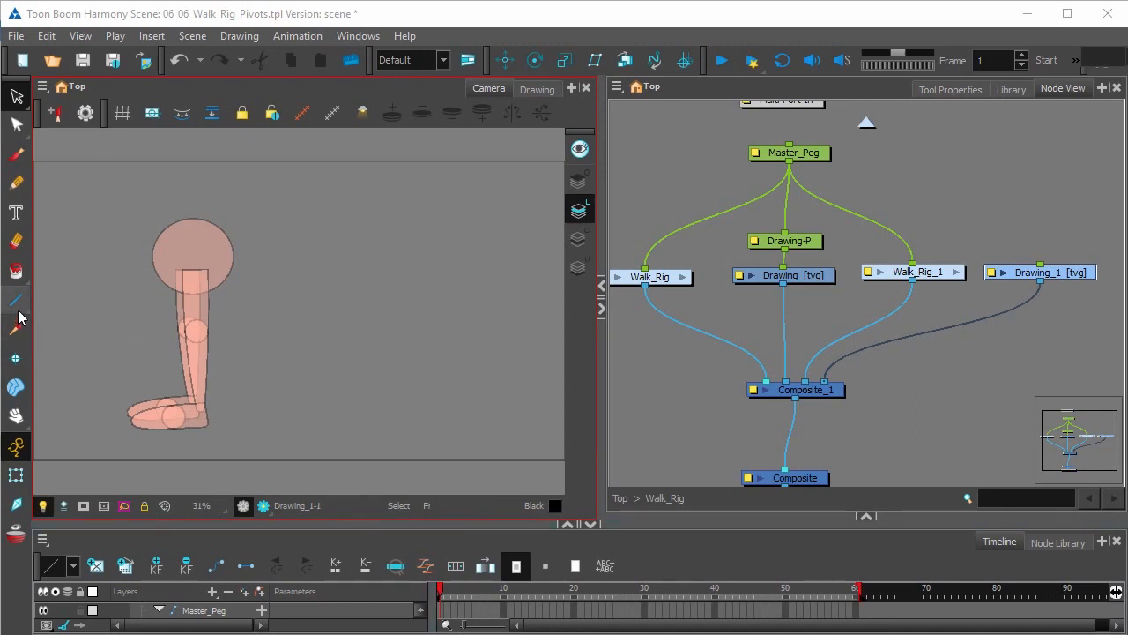
Step: Draw a black horizontal floor guideline with the Line tool beneath the foot
click(15, 300)
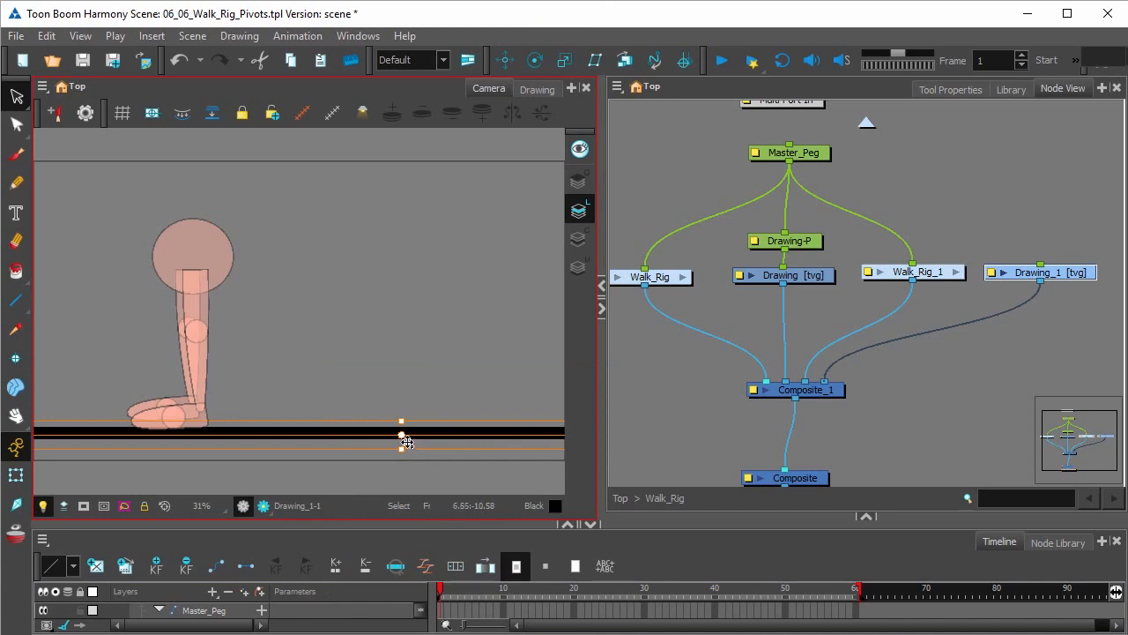
drag(401, 432, 421, 427)
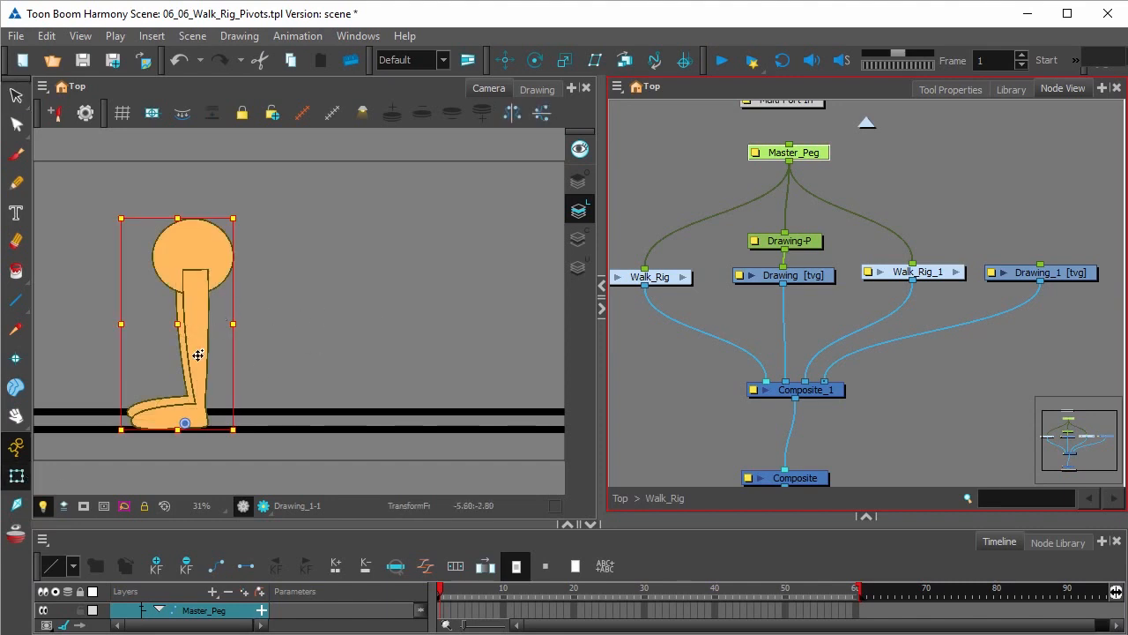
Step: Drag Master_Peg to shift the leg rig right onto the ground lines
drag(197, 356, 208, 324)
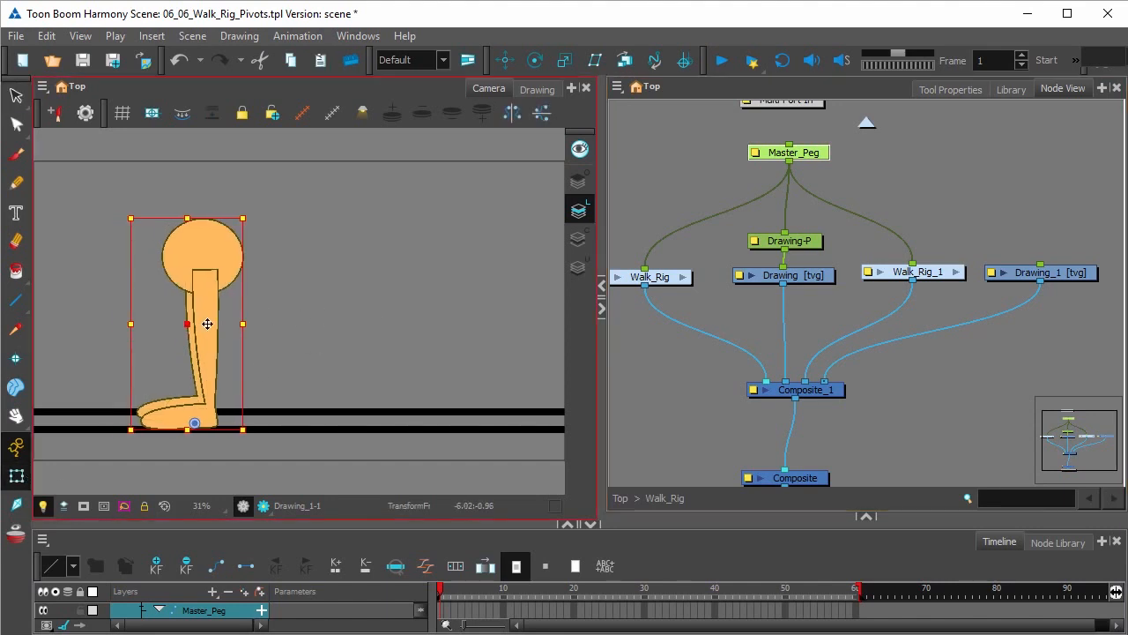
drag(207, 323, 481, 330)
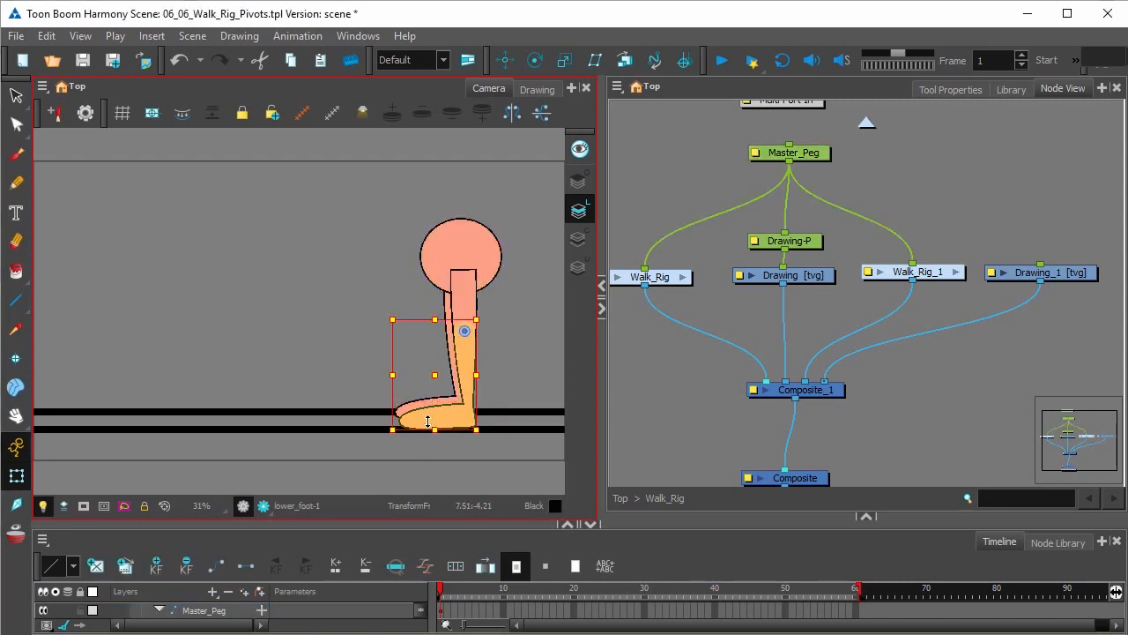
Step: Rotate the foot piece and the upper leg back from the hip into a stride
drag(463, 330, 463, 275)
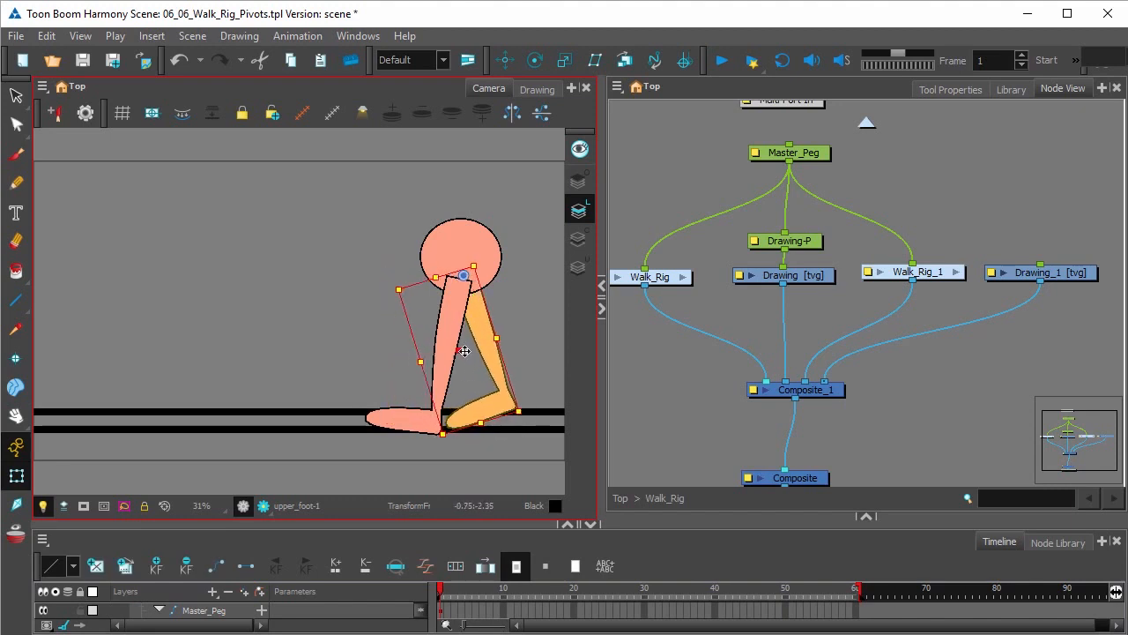
drag(465, 351, 472, 349)
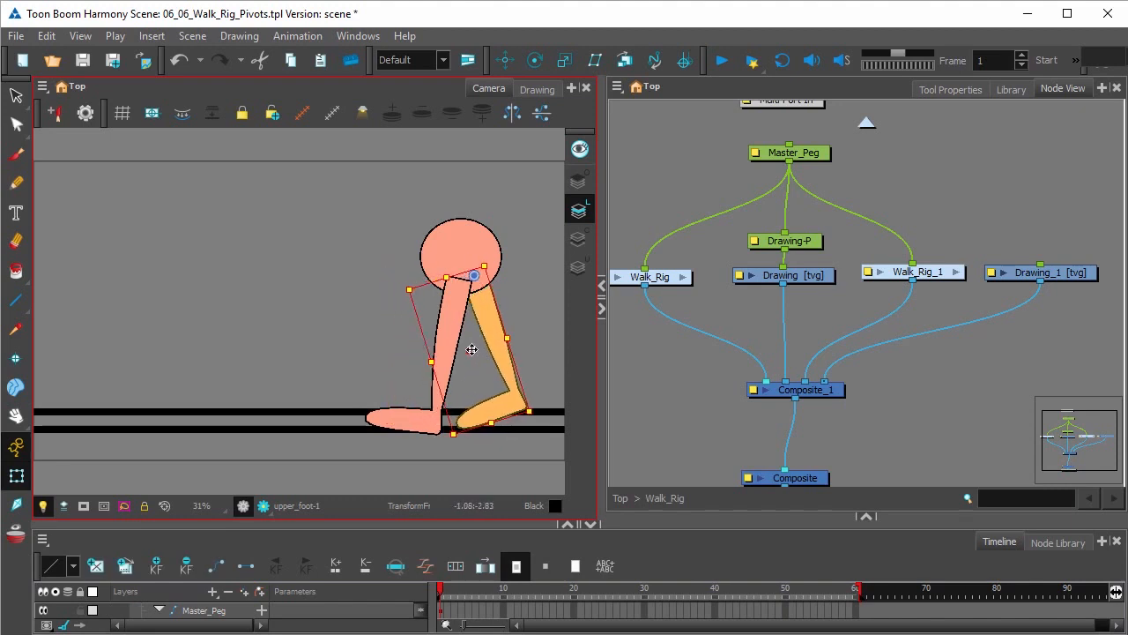
drag(471, 350, 520, 414)
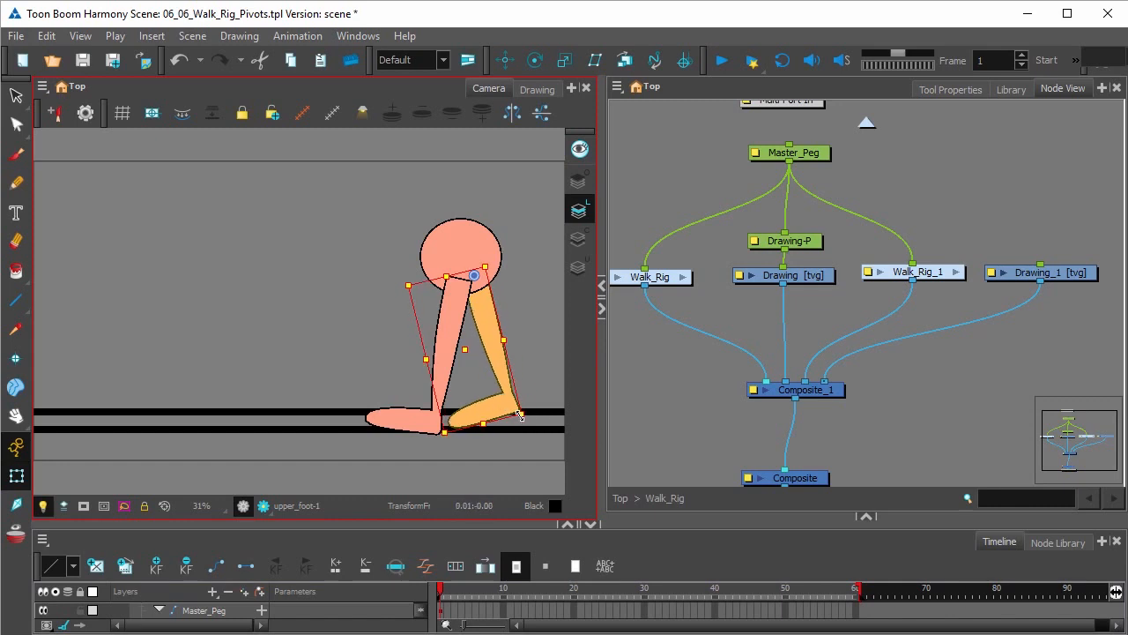